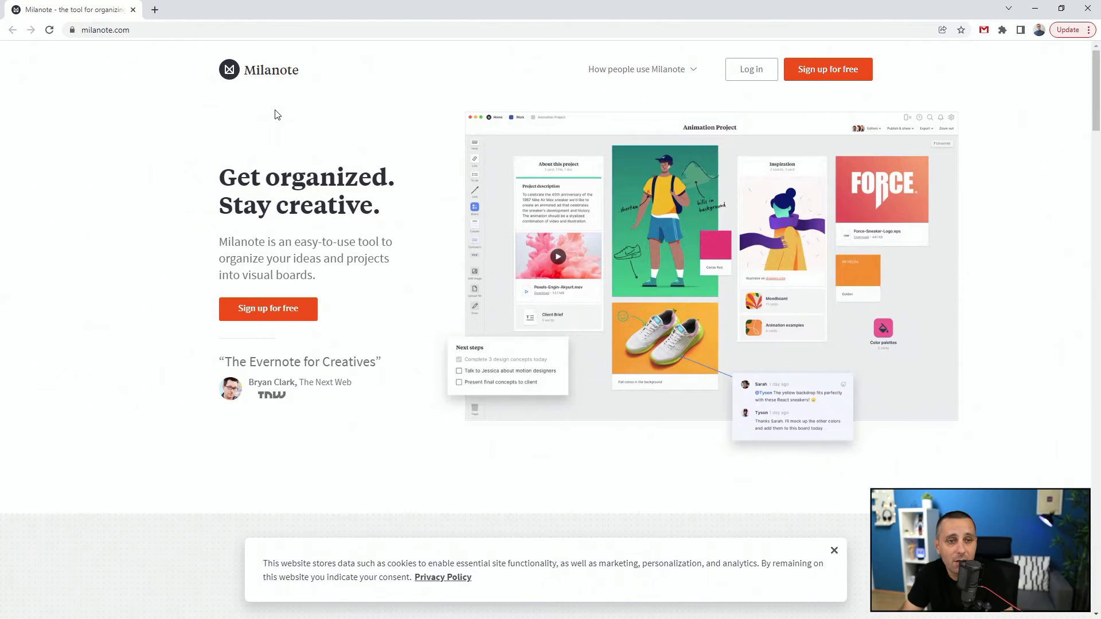
mouse_move(563, 311)
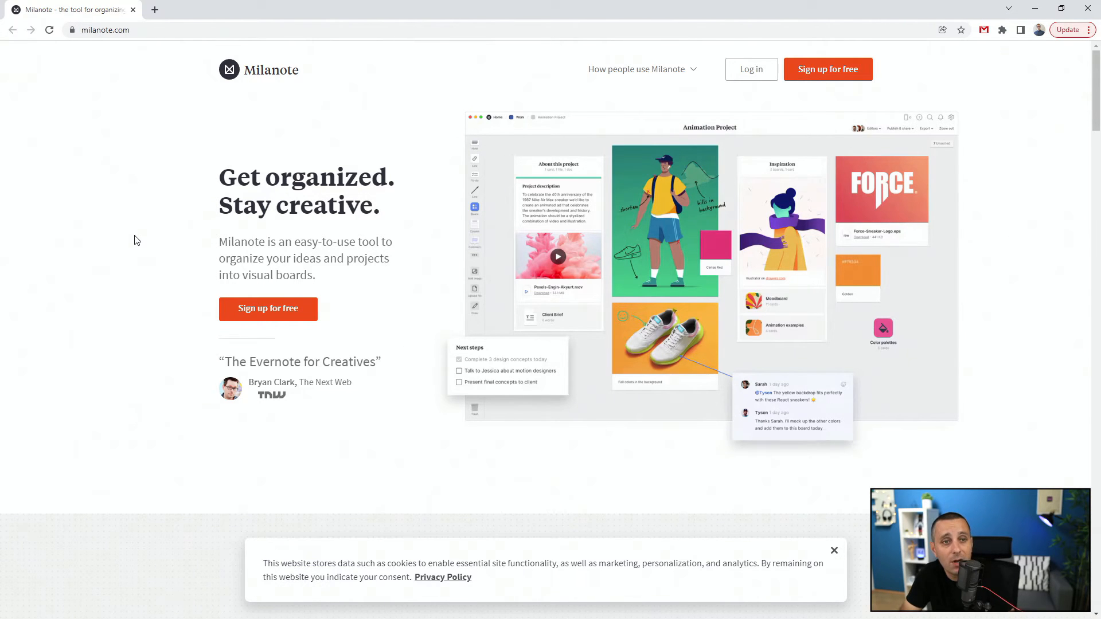
mouse_move(609, 212)
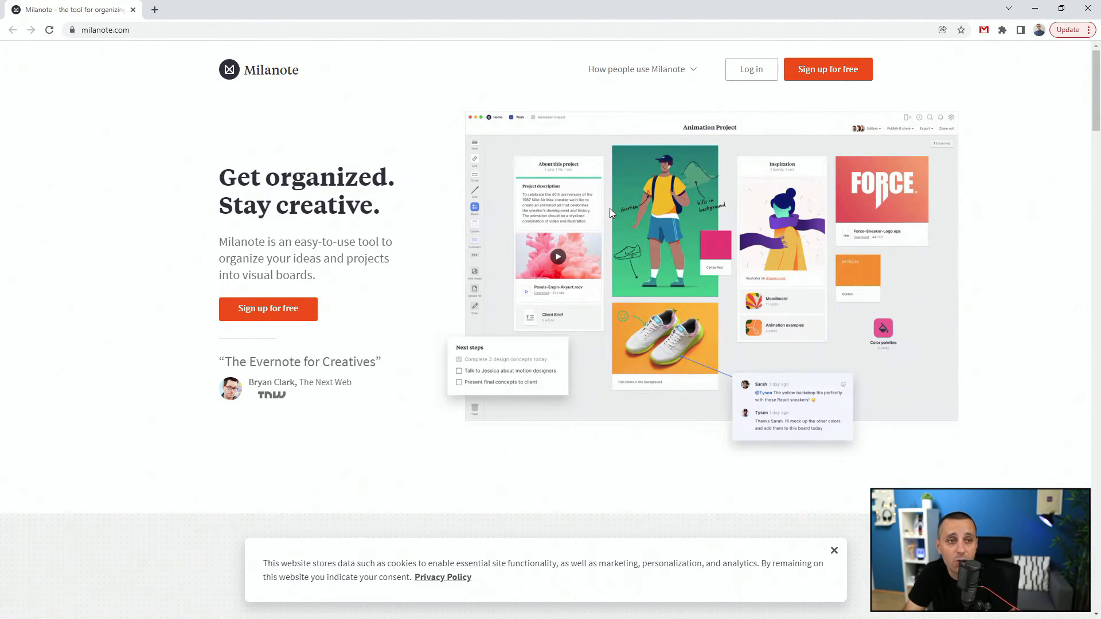
mouse_move(784, 293)
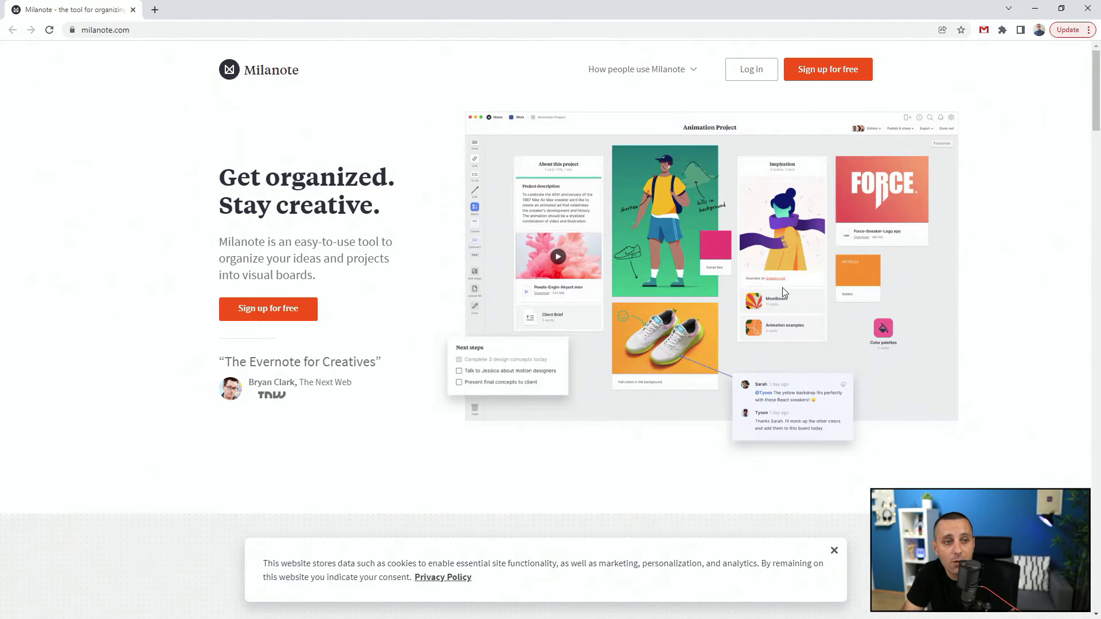
mouse_move(737, 283)
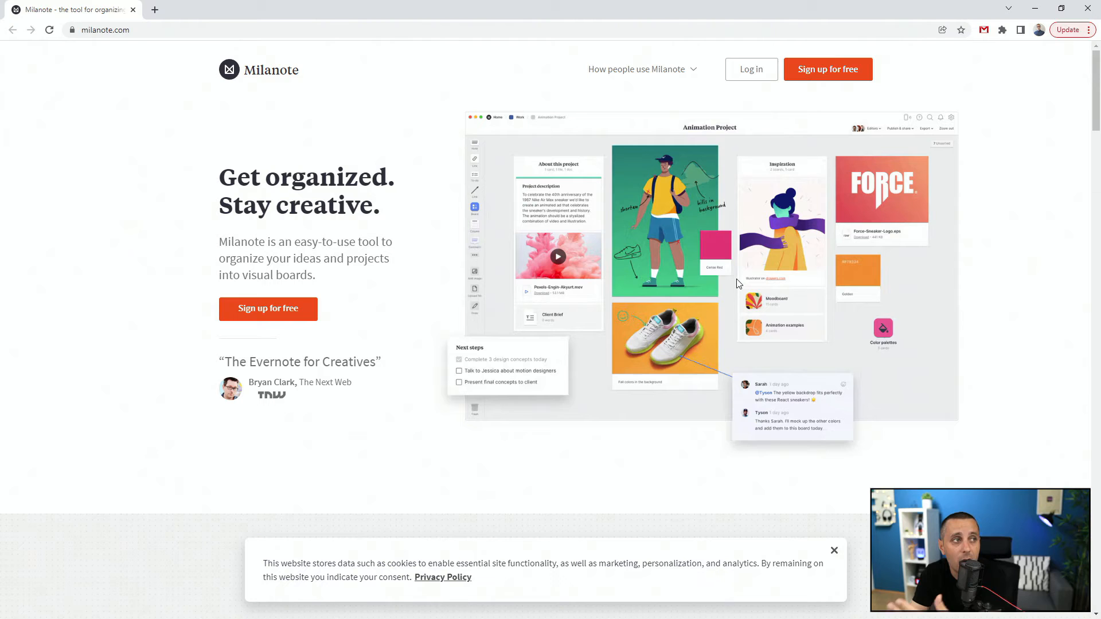
mouse_move(786, 178)
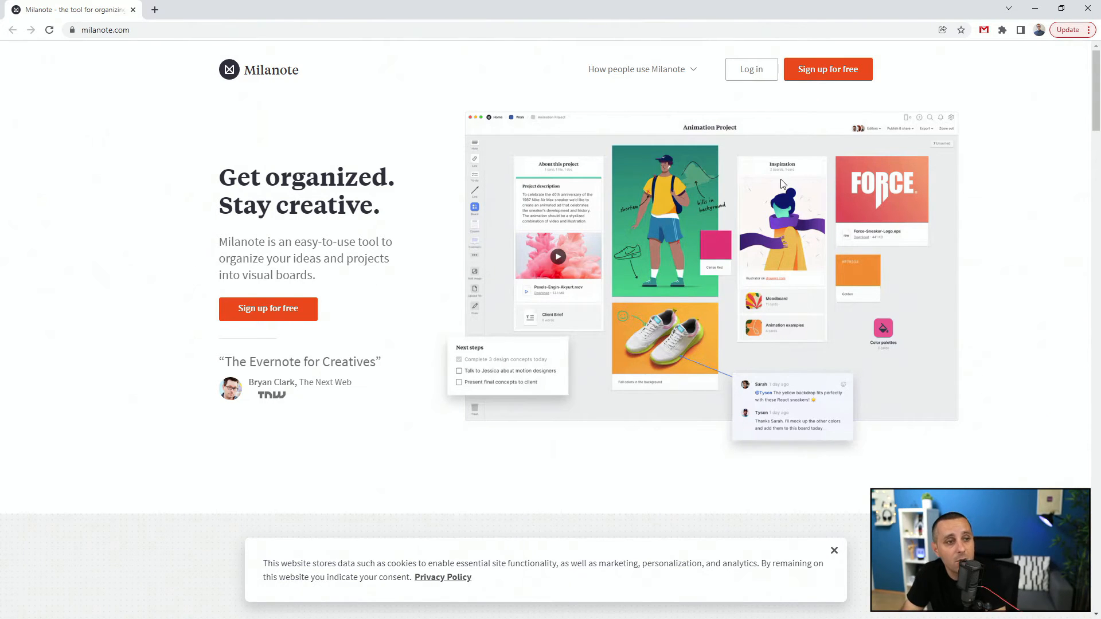
mouse_move(726, 195)
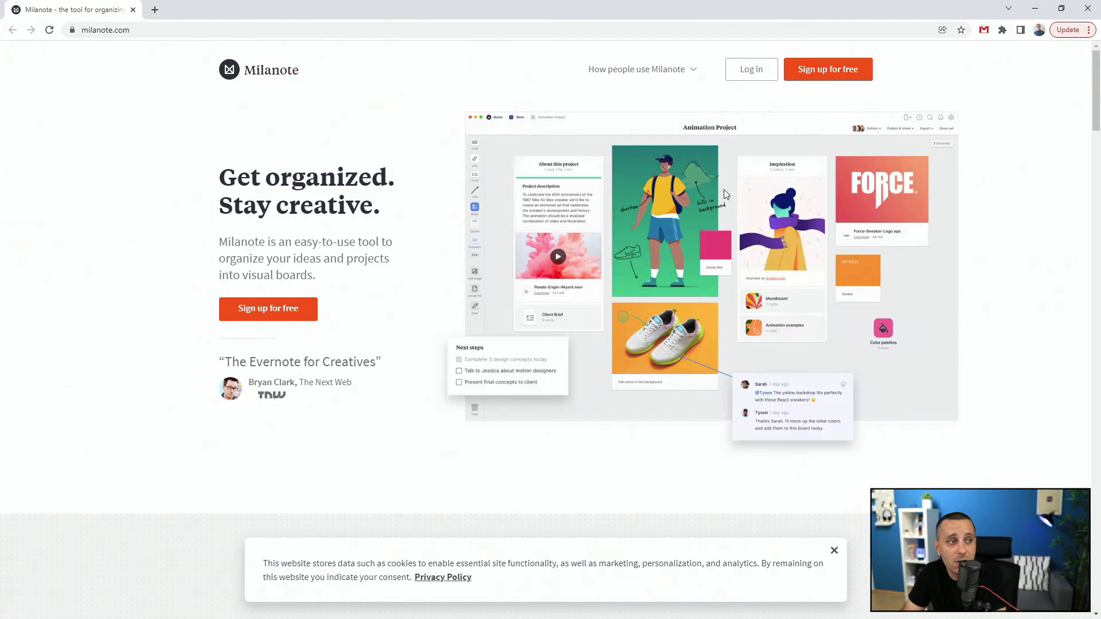
mouse_move(707, 197)
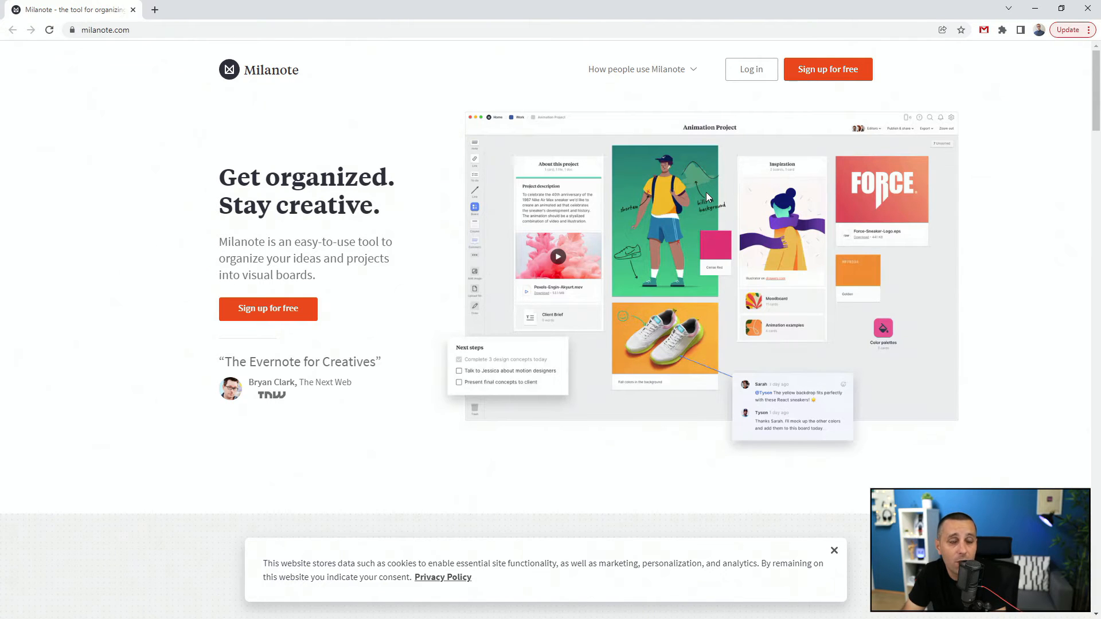
mouse_move(1000, 375)
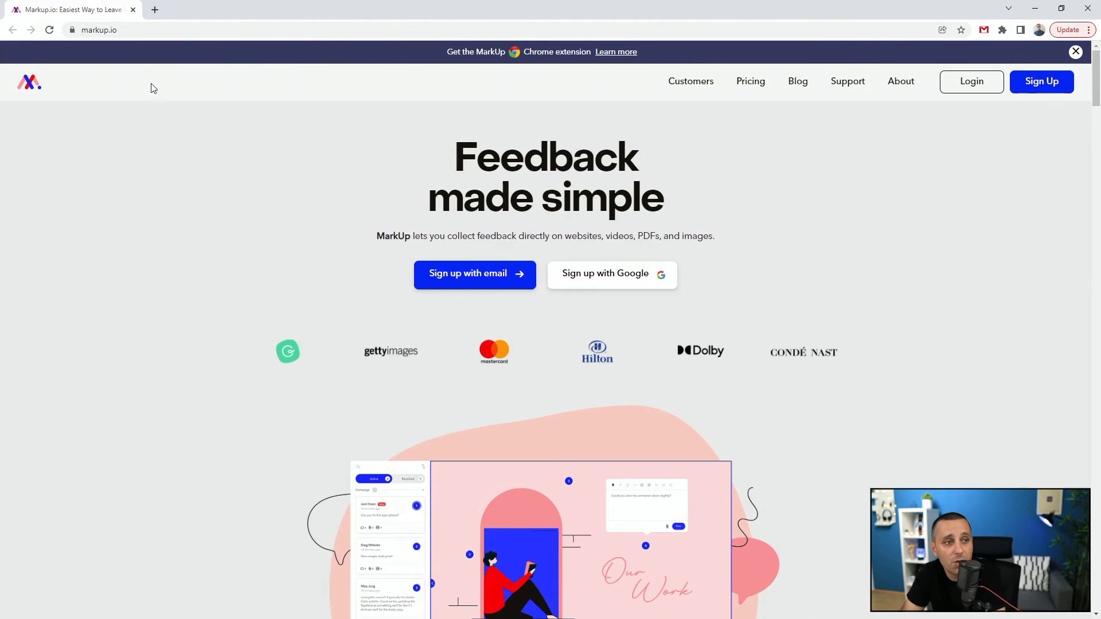
mouse_move(551, 301)
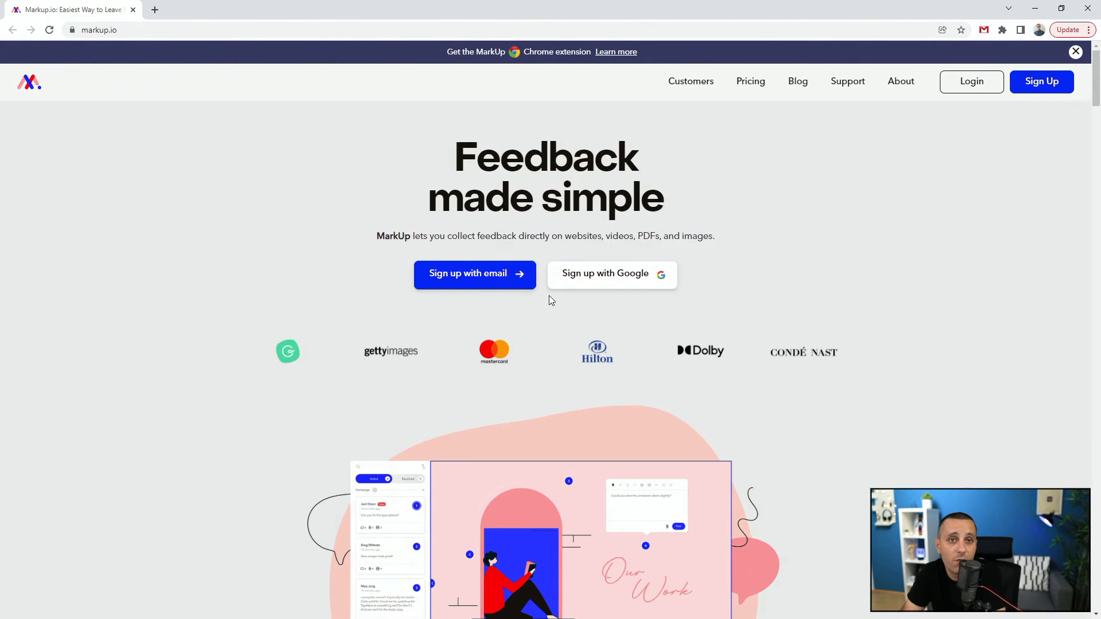
mouse_move(547, 304)
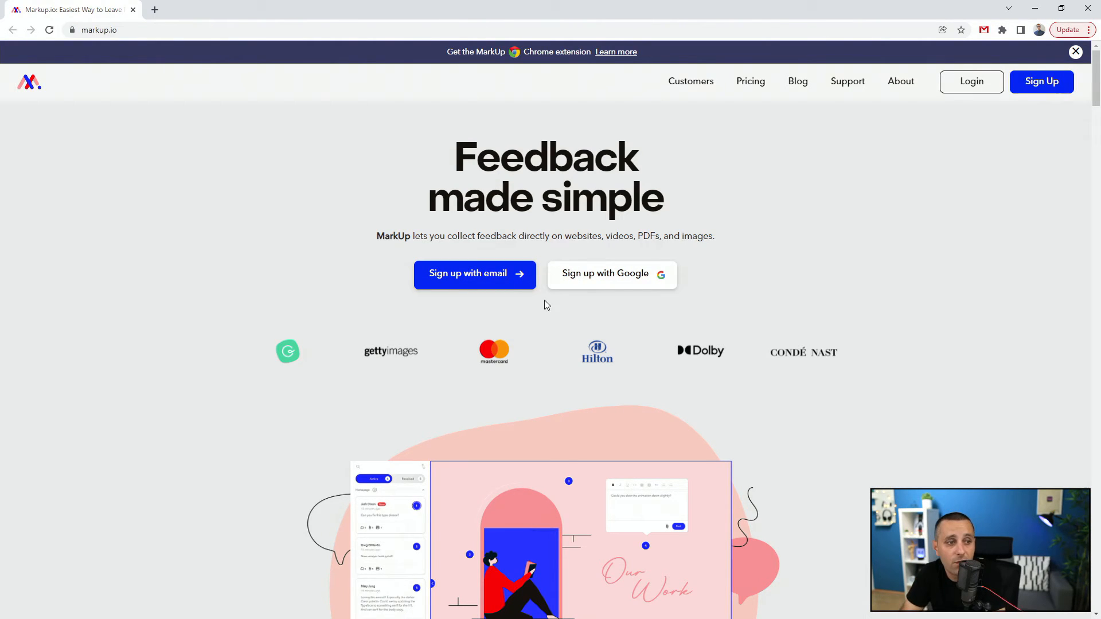
- Scroll MarkUp.io past 'What is MarkUp.io?' and 'Contextual feedback' to 'Bring your whole team together'
scroll(down, 3)
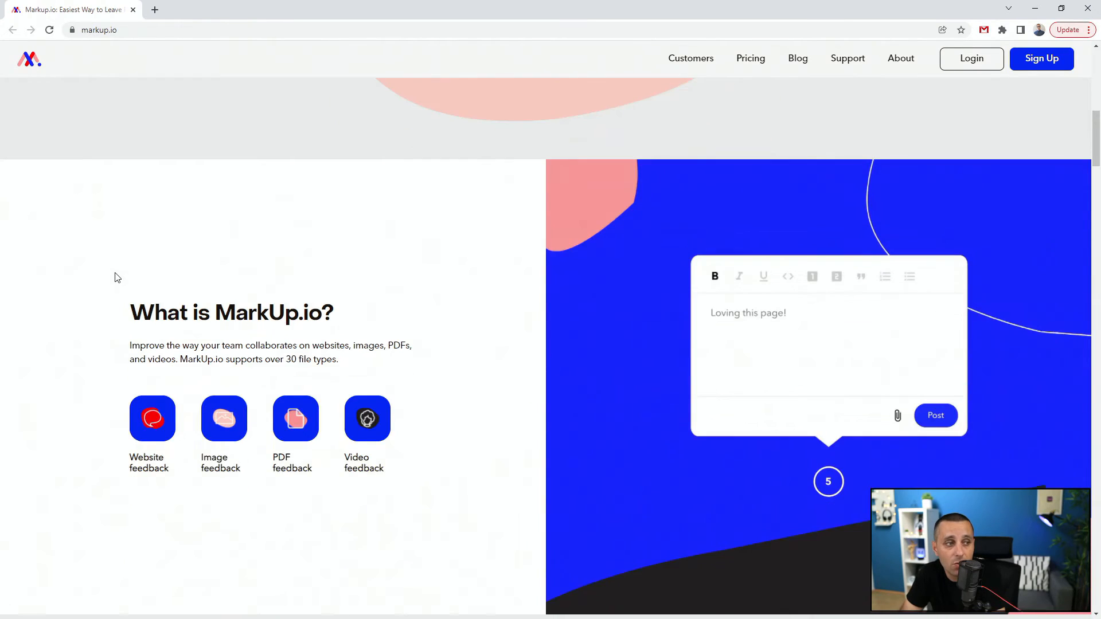
scroll(down, 3)
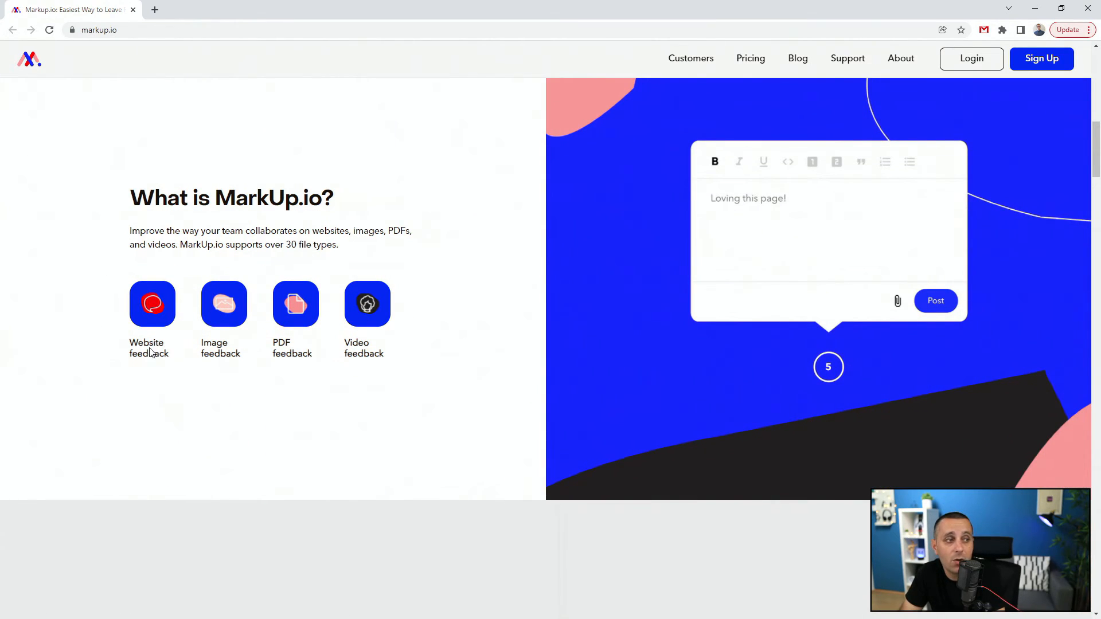
mouse_move(210, 309)
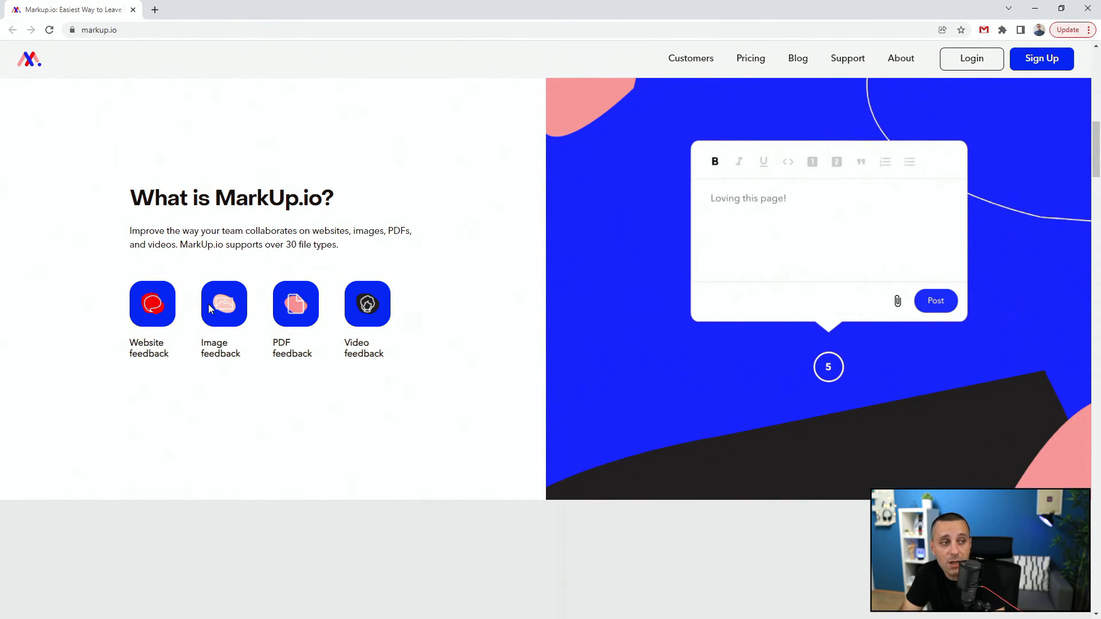
mouse_move(337, 298)
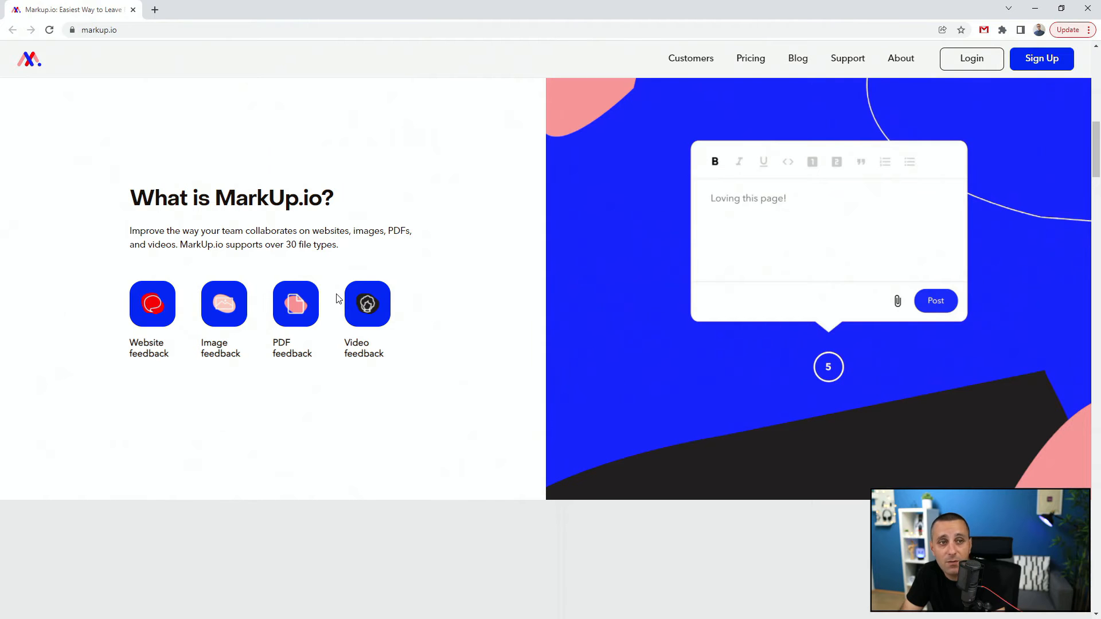
scroll(down, 3)
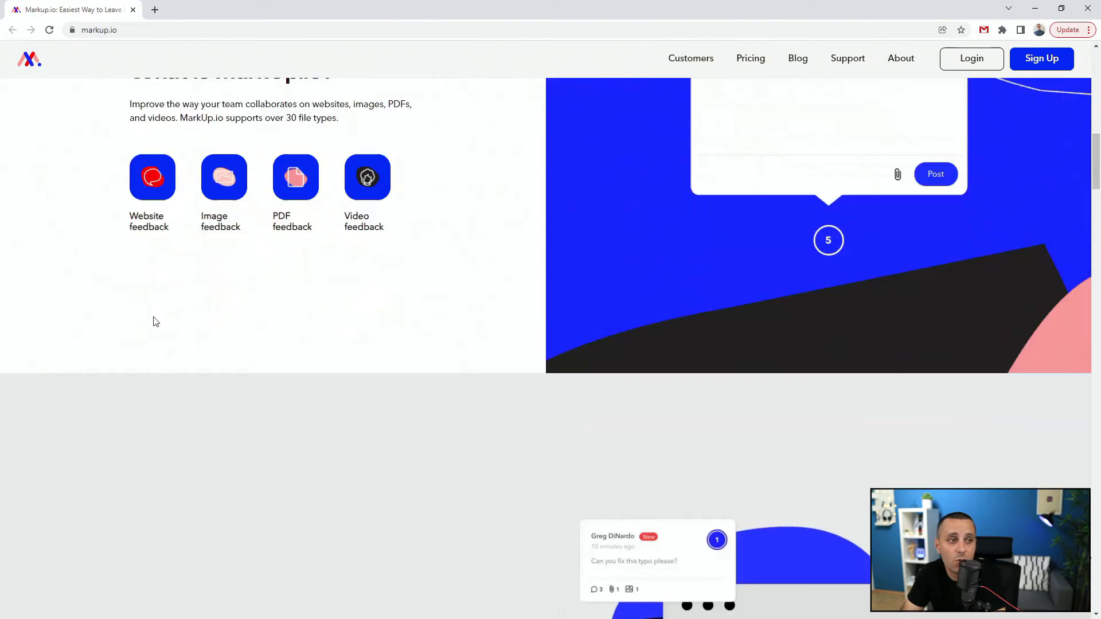
scroll(down, 3)
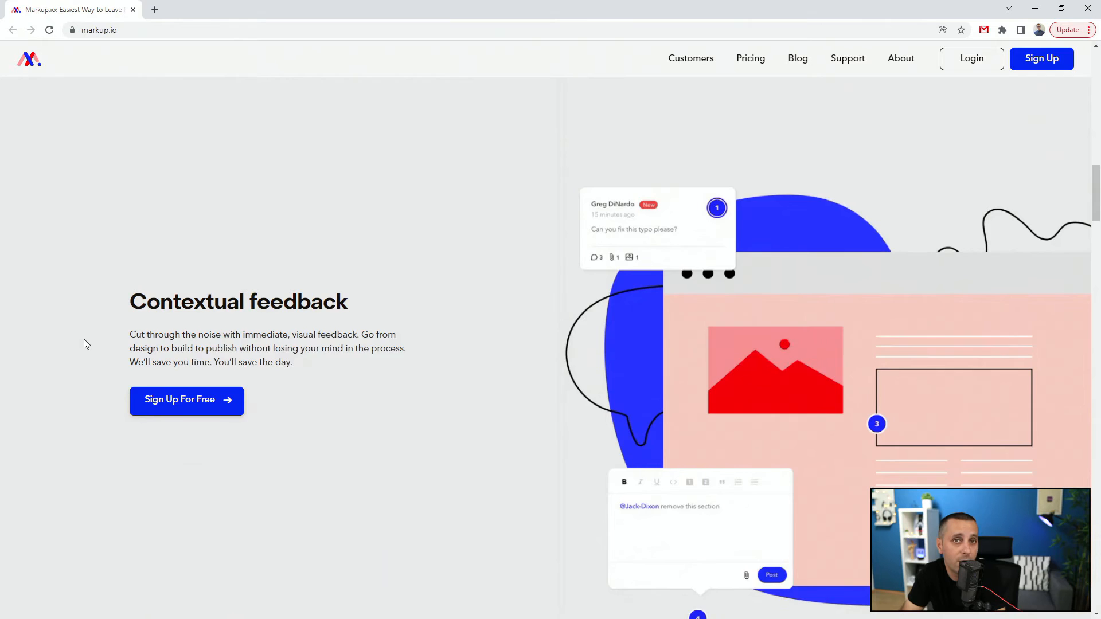
scroll(down, 3)
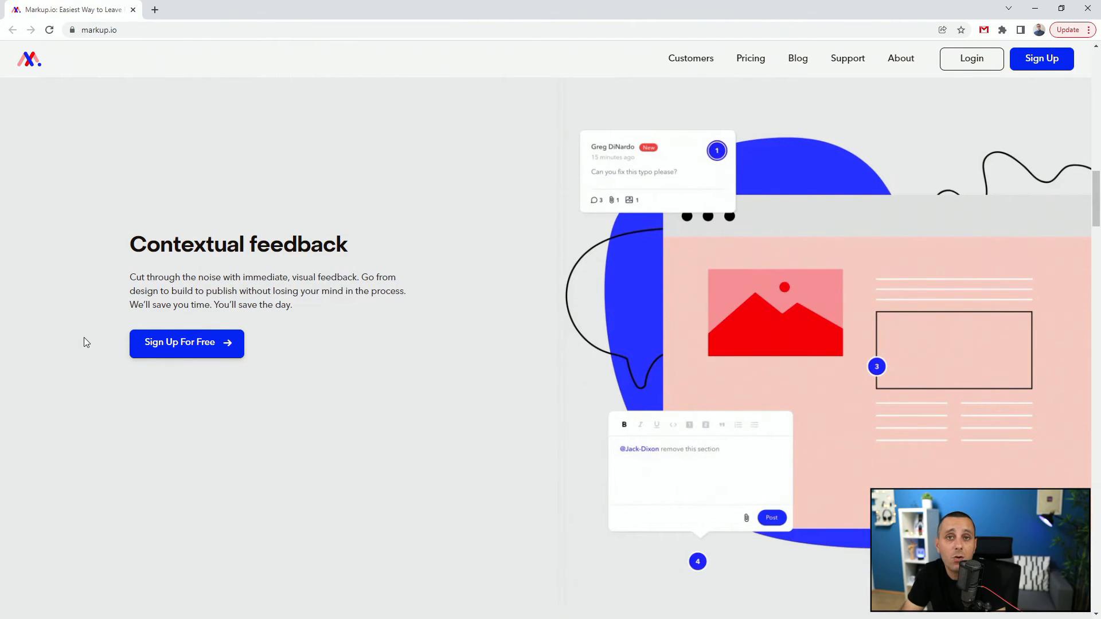
mouse_move(65, 339)
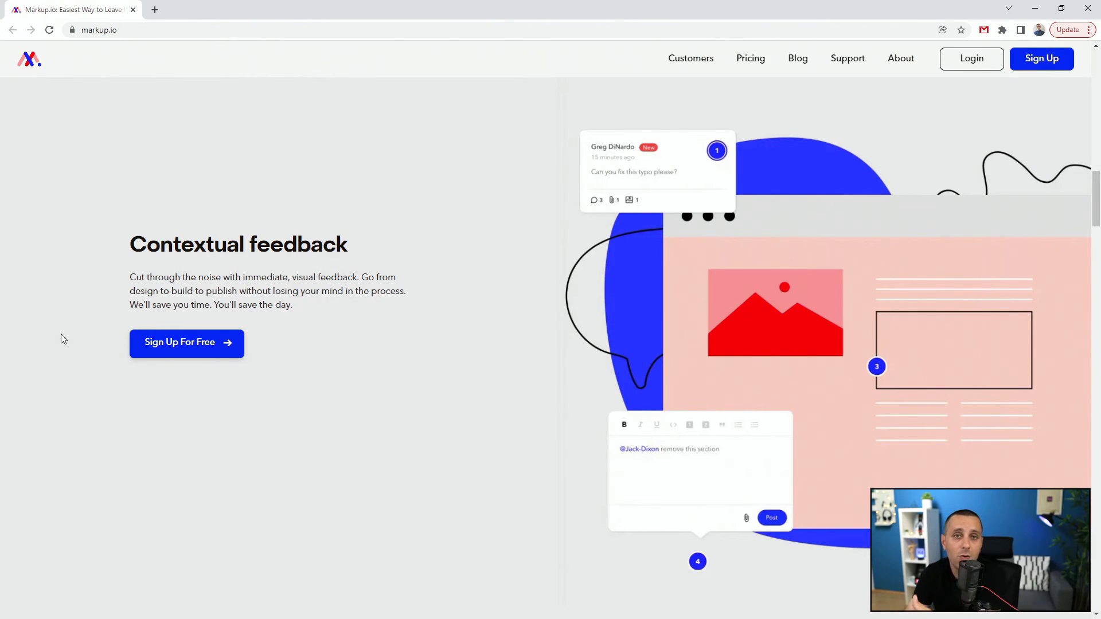
scroll(down, 3)
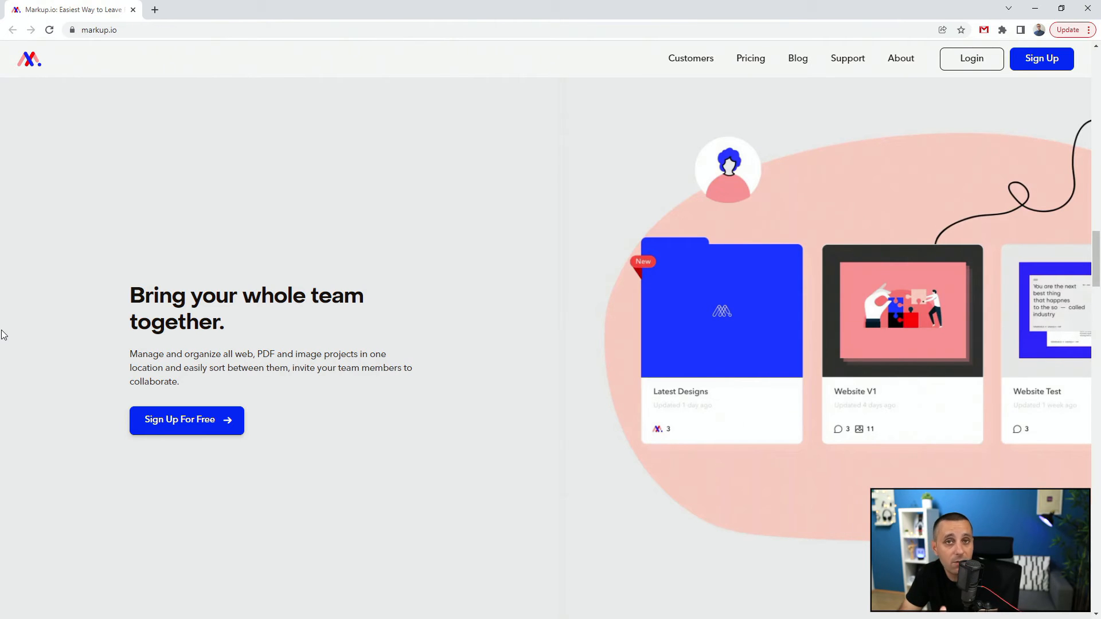
scroll(down, 3)
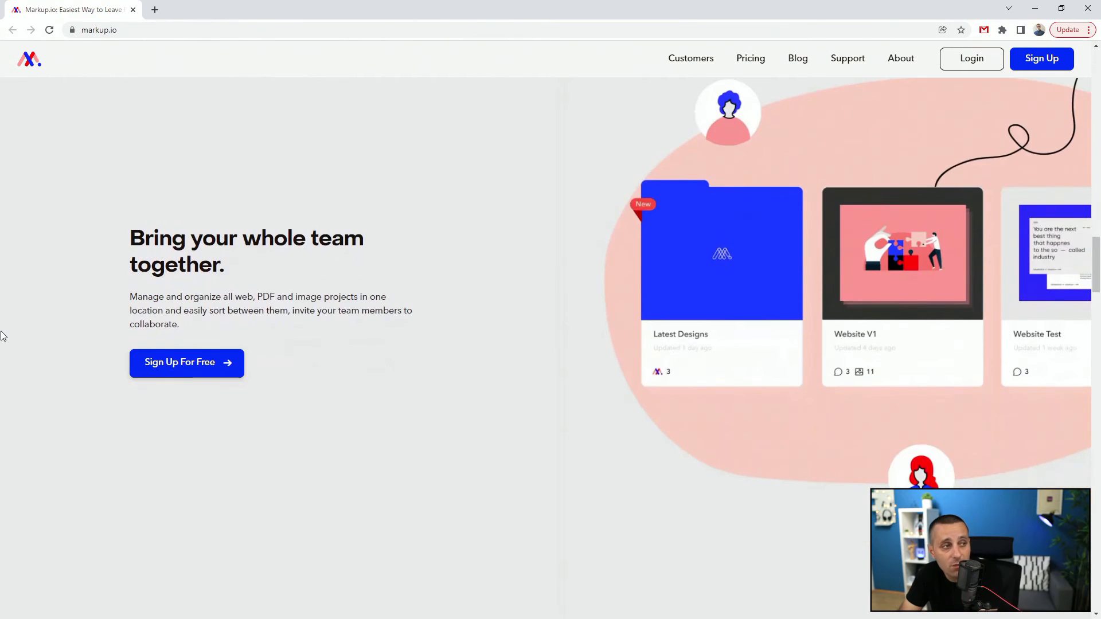
scroll(down, 3)
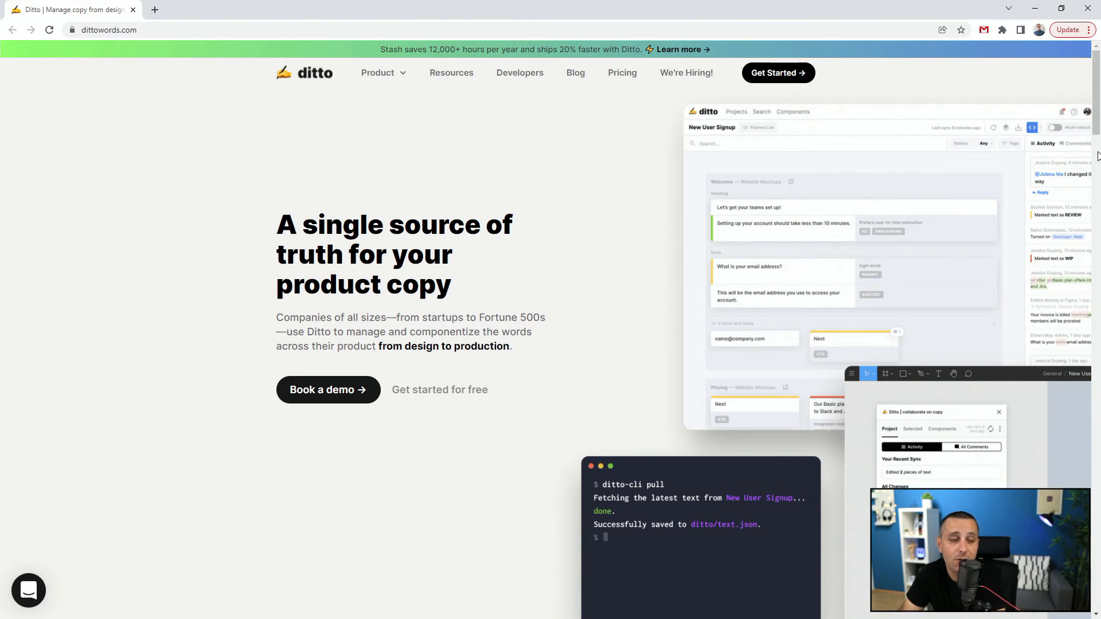
- Scroll Ditto's homepage past the demo video and end-to-end section to 'Built for collaboration'
scroll(down, 3)
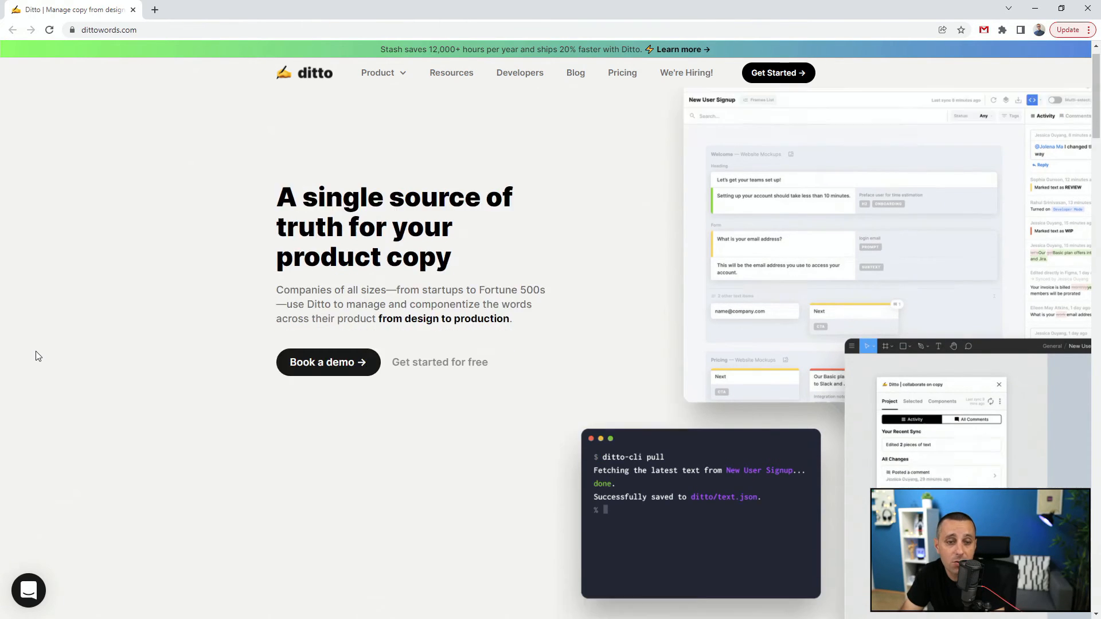
scroll(down, 3)
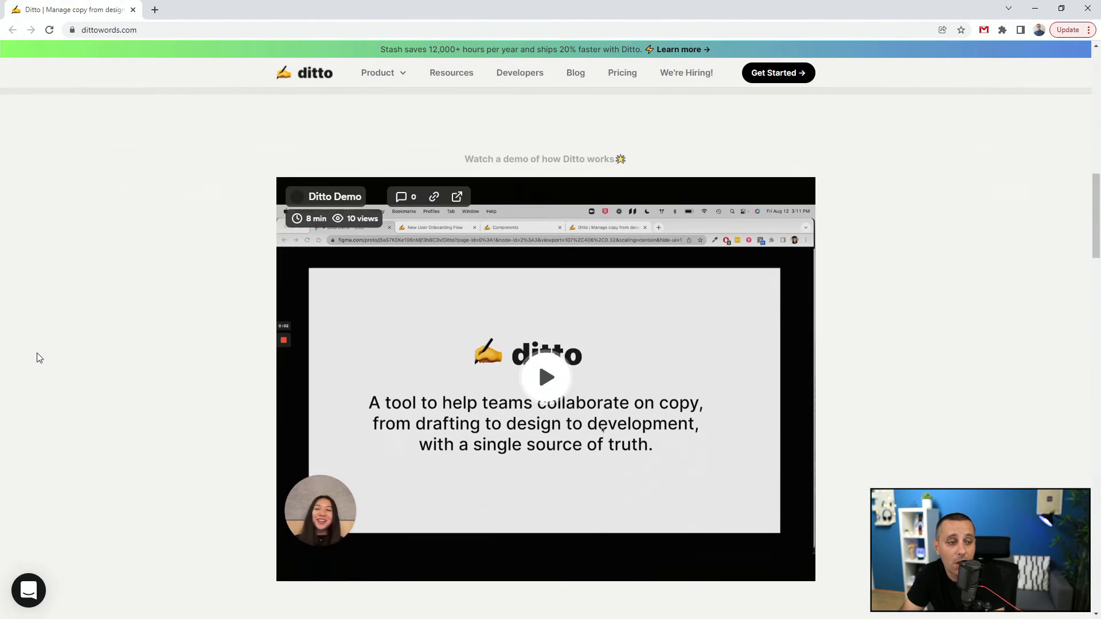
scroll(down, 3)
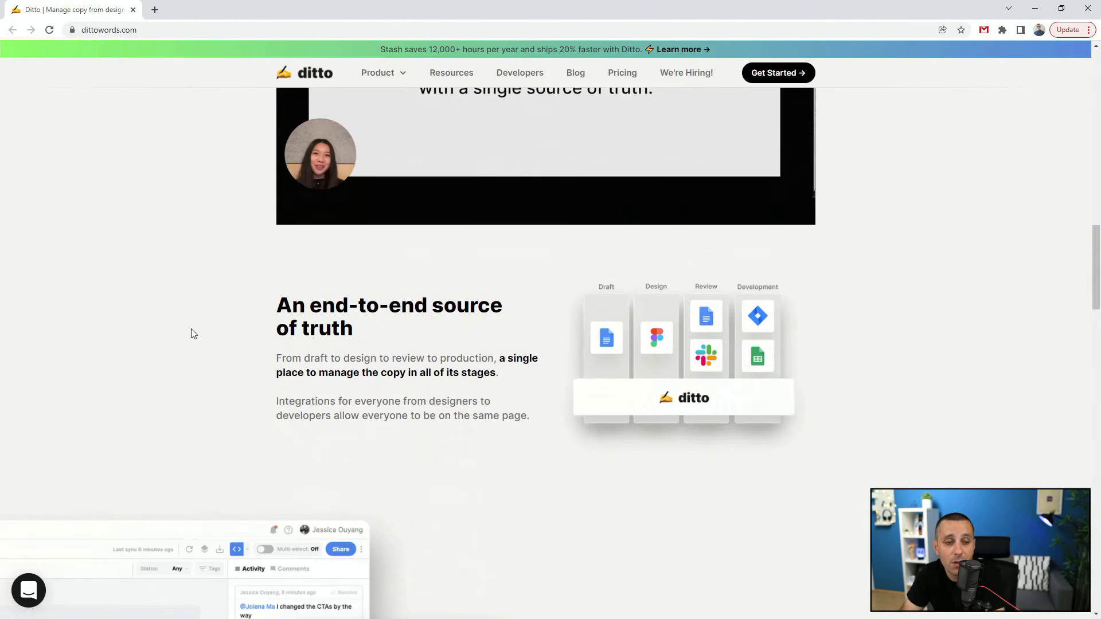
scroll(down, 3)
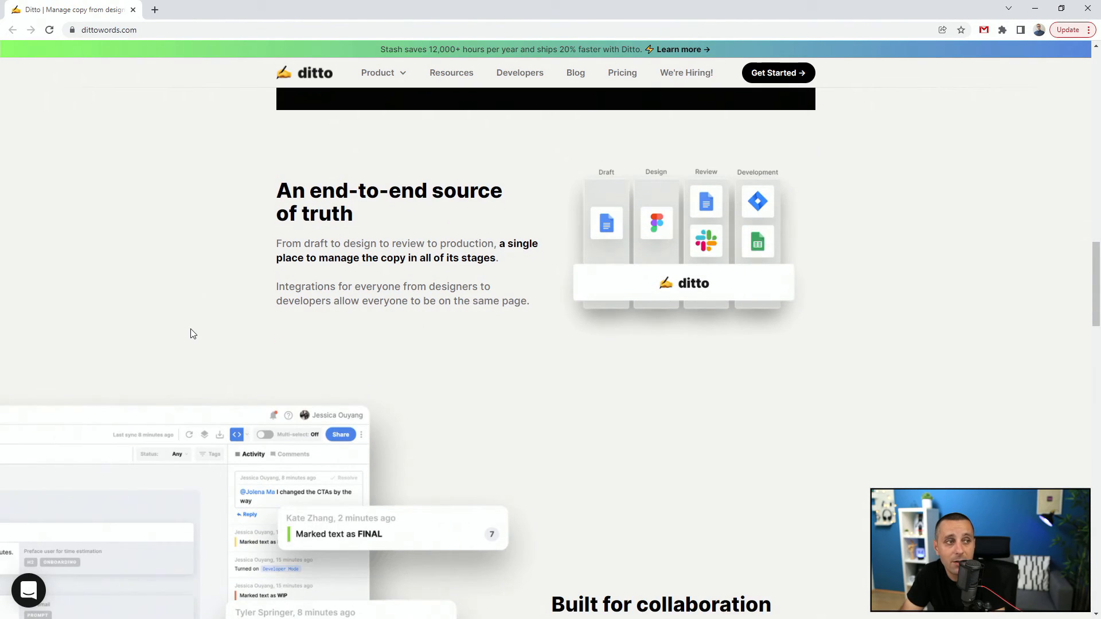
mouse_move(239, 262)
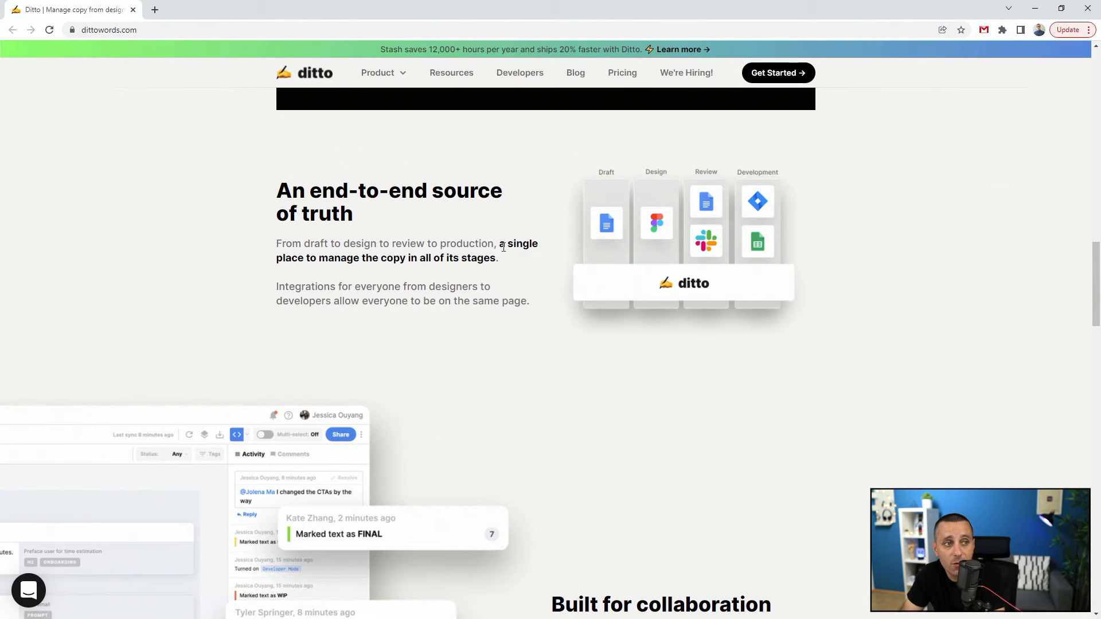
mouse_move(370, 263)
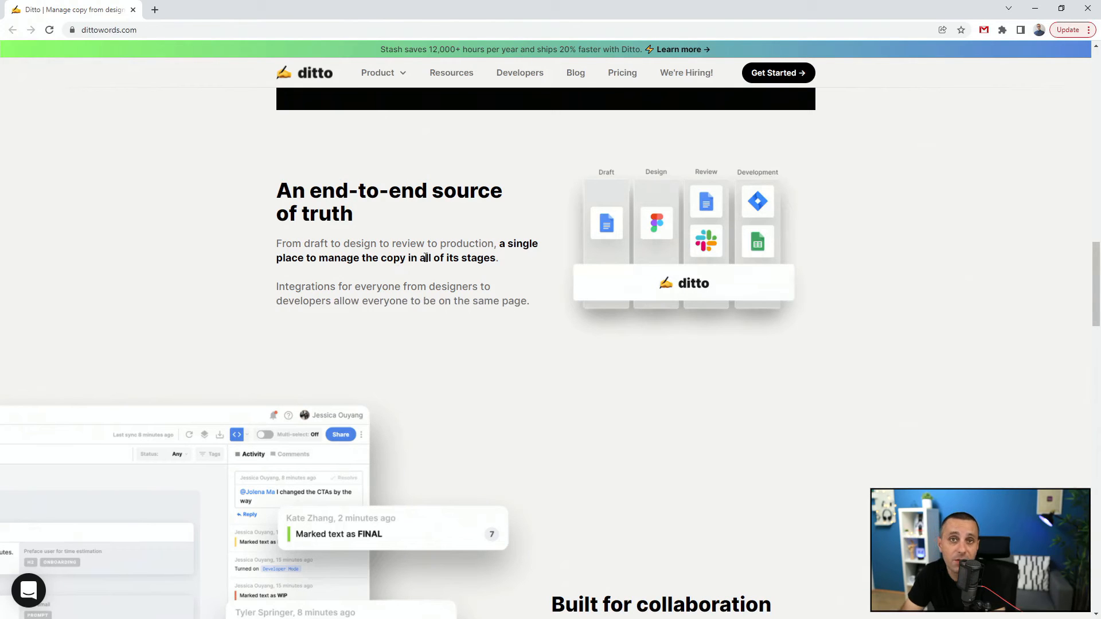
scroll(down, 3)
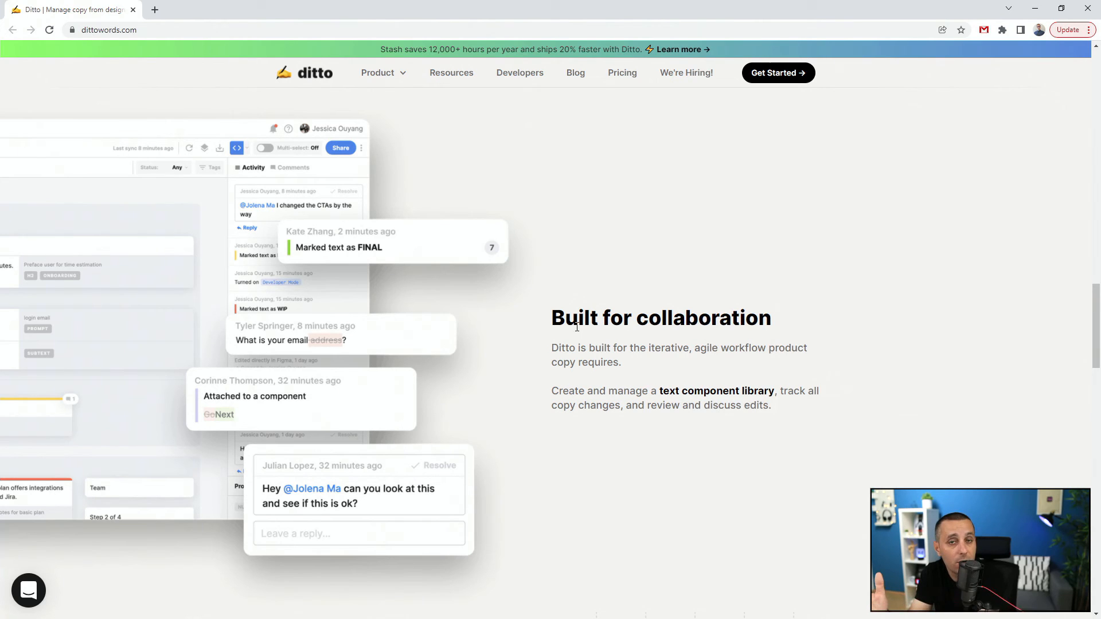
mouse_move(487, 331)
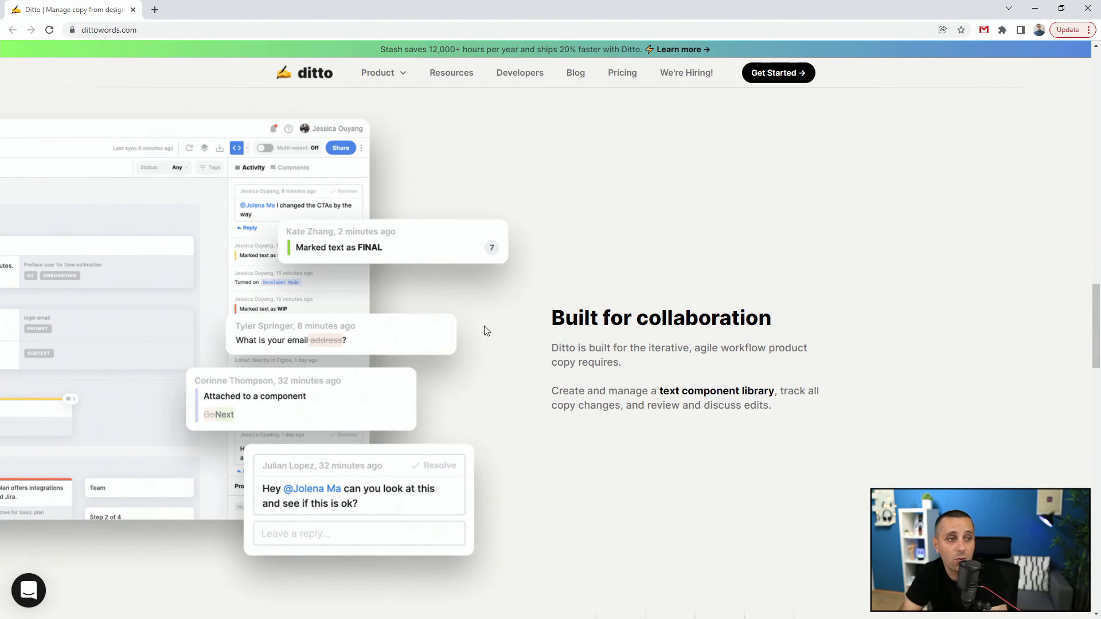
- Scroll to Ditto's 'Deliver faster' section and the 'Tools for everyone who touches product copy' cards
scroll(down, 3)
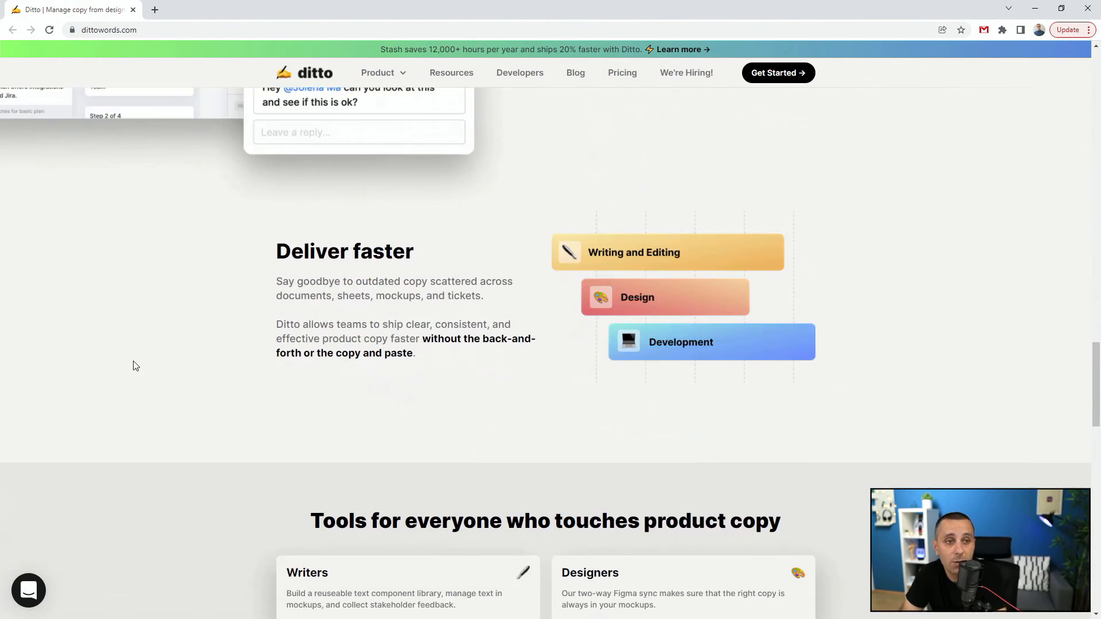
scroll(down, 3)
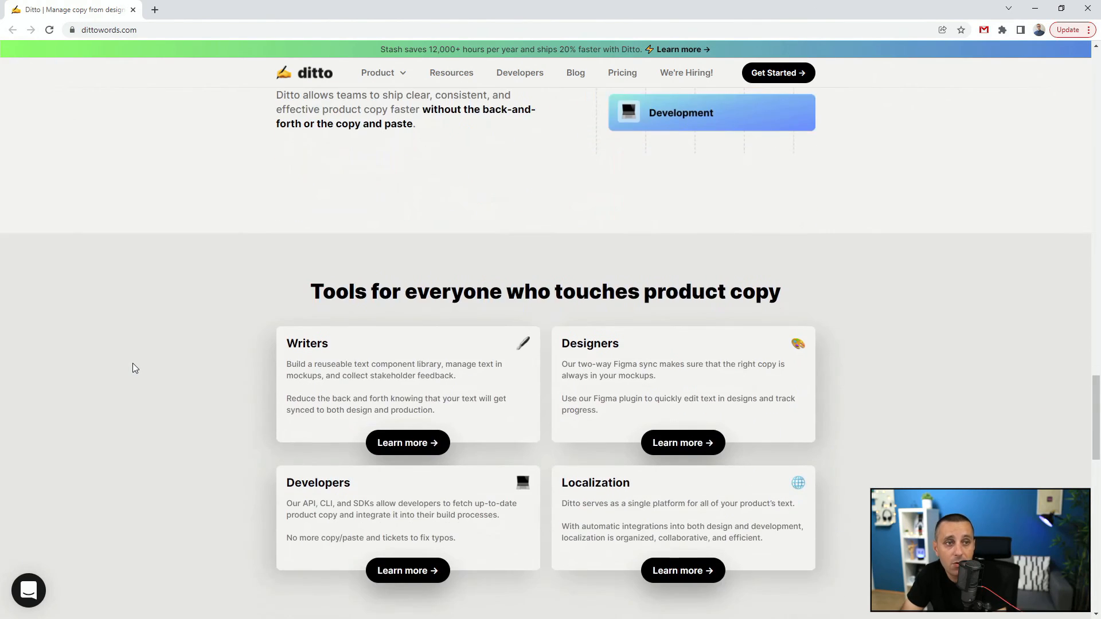
scroll(up, 3)
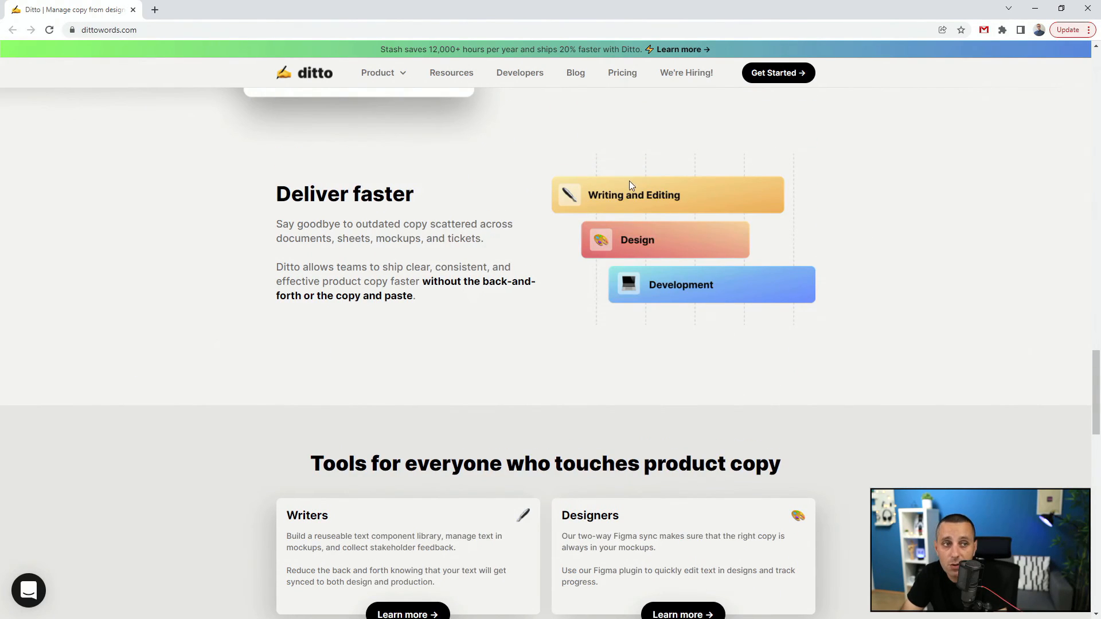
scroll(down, 3)
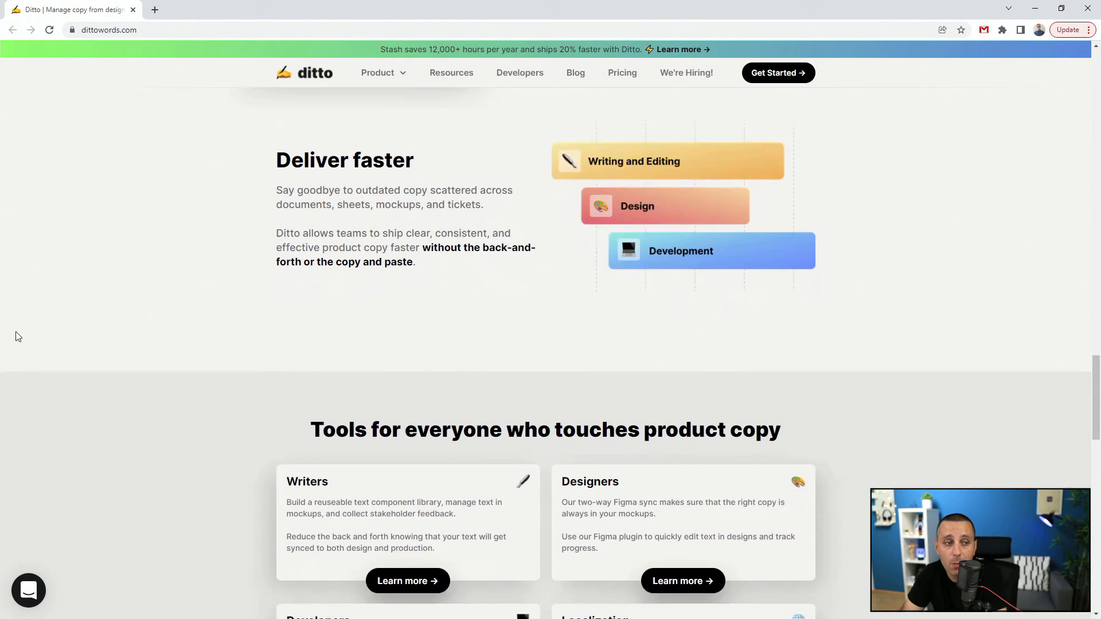
scroll(up, 3)
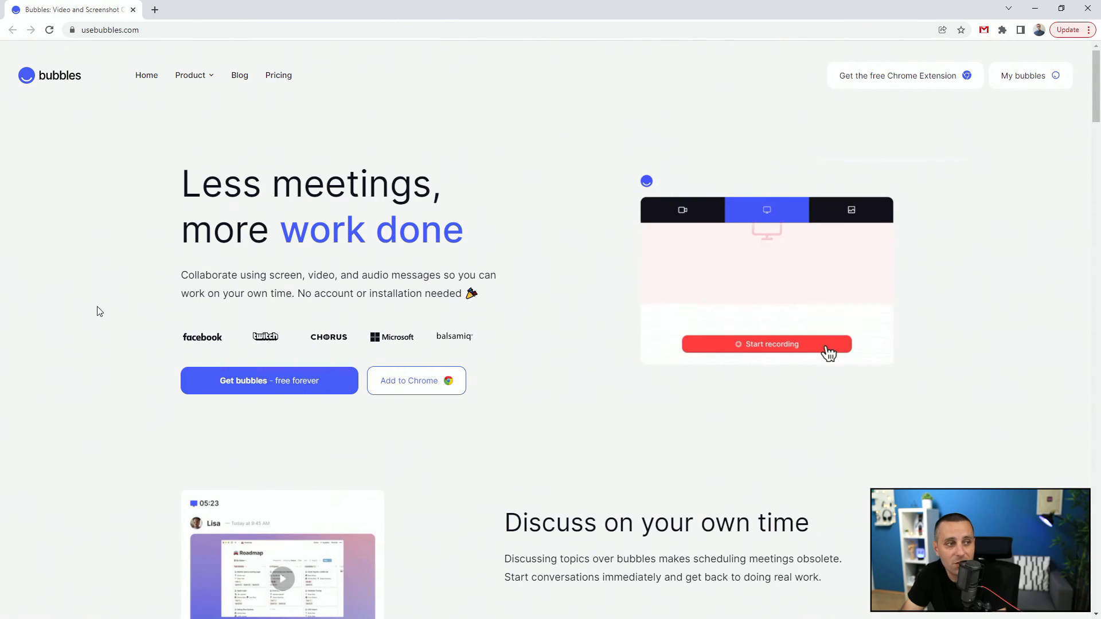
- Click the Bubbles 'Less meetings, more work done' hero demo to watch its recording countdown
click(766, 344)
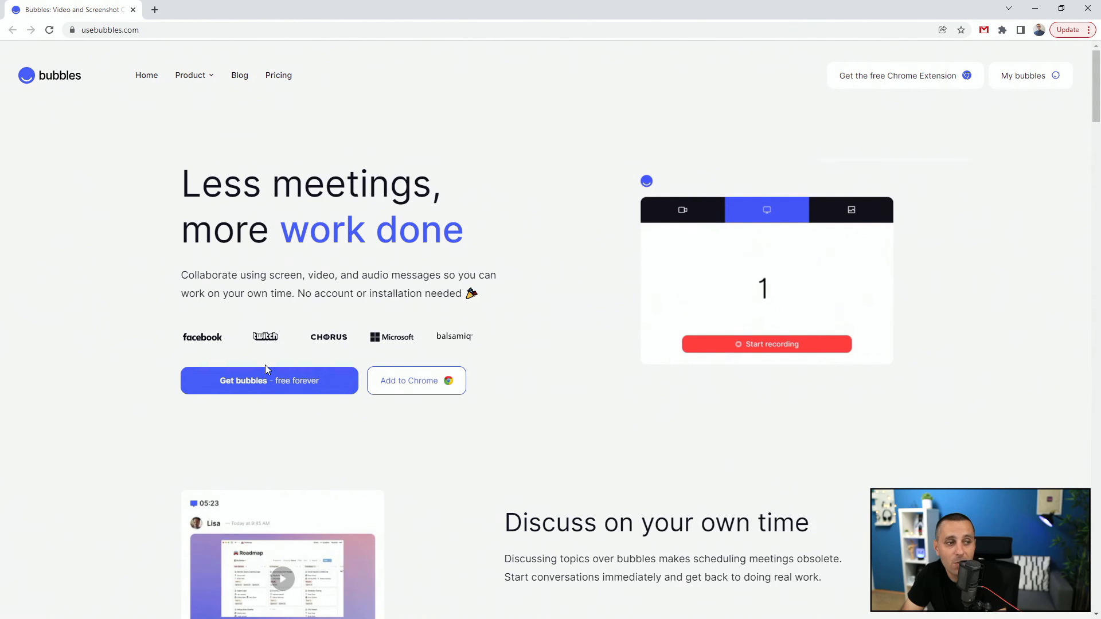
click(766, 344)
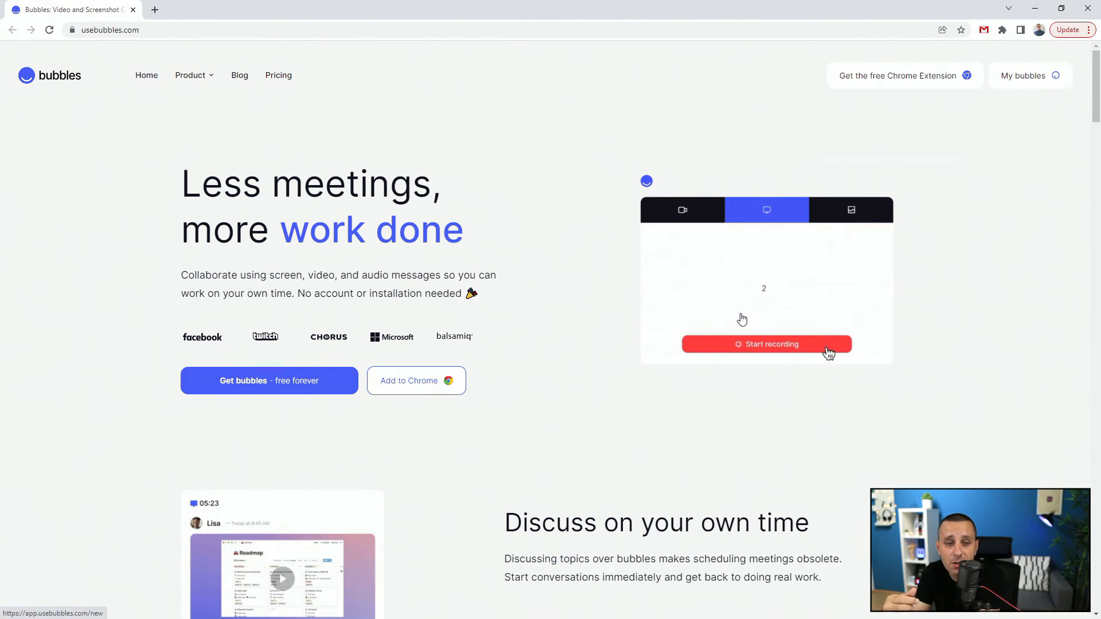
click(766, 344)
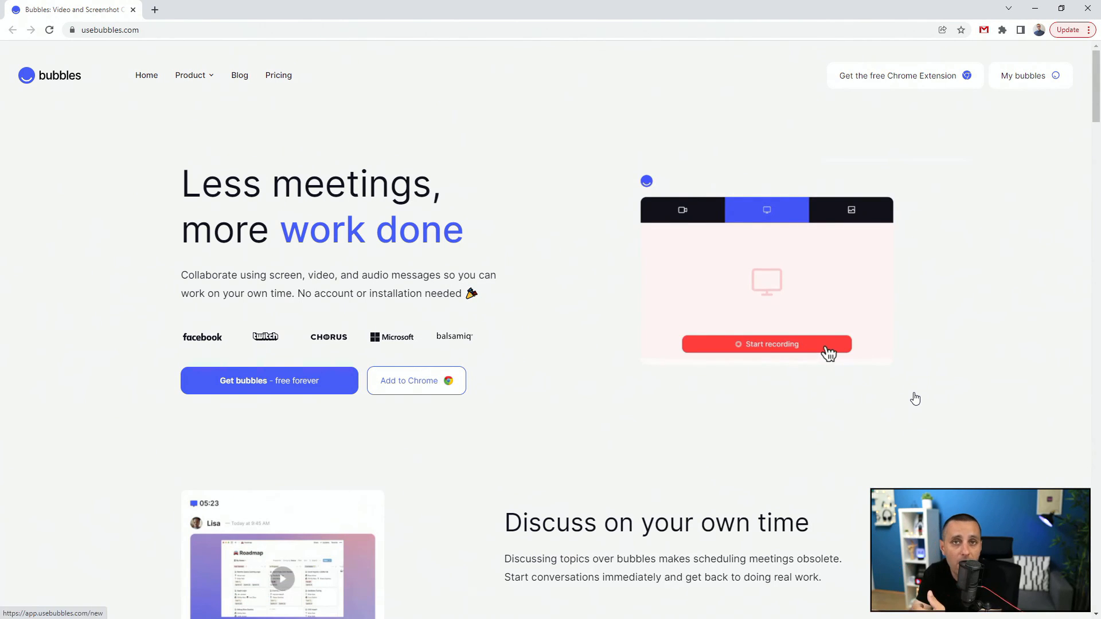
scroll(down, 3)
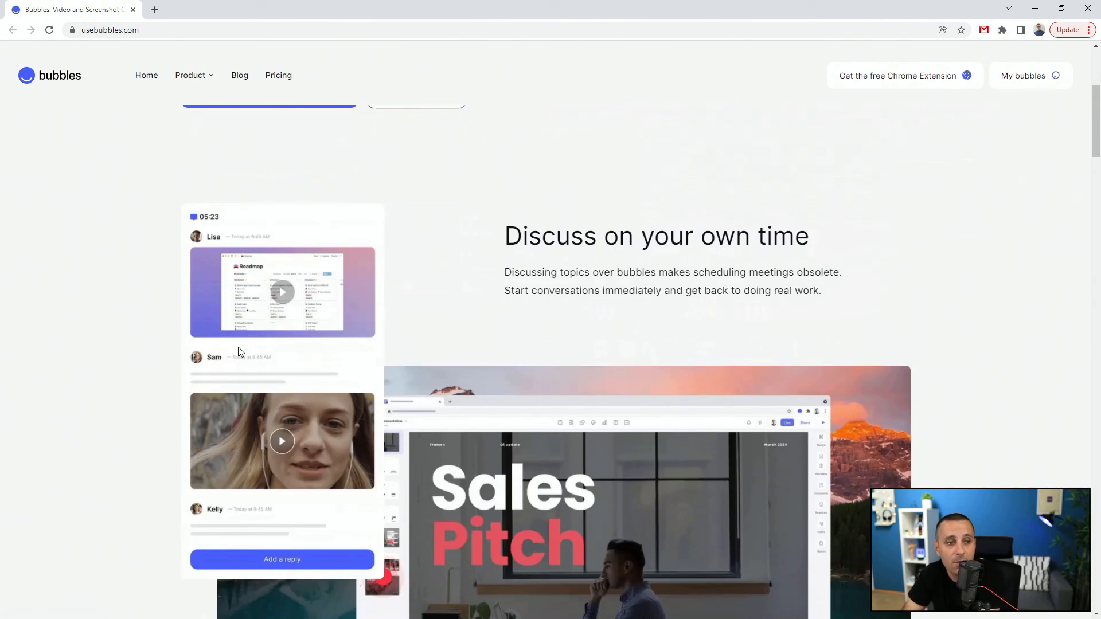
scroll(down, 3)
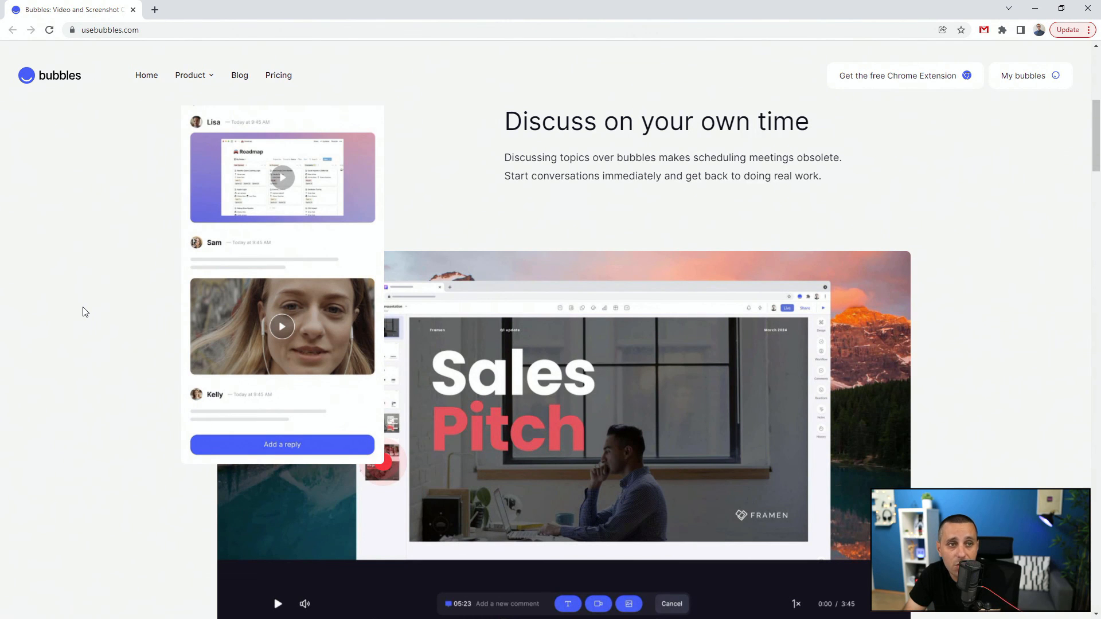
scroll(down, 3)
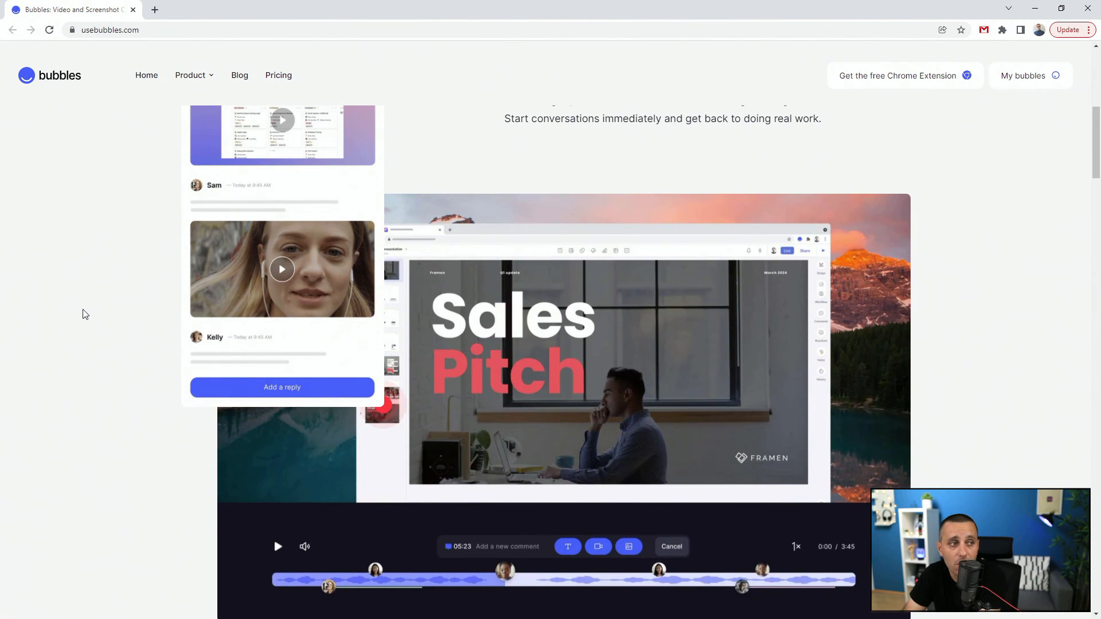
scroll(down, 3)
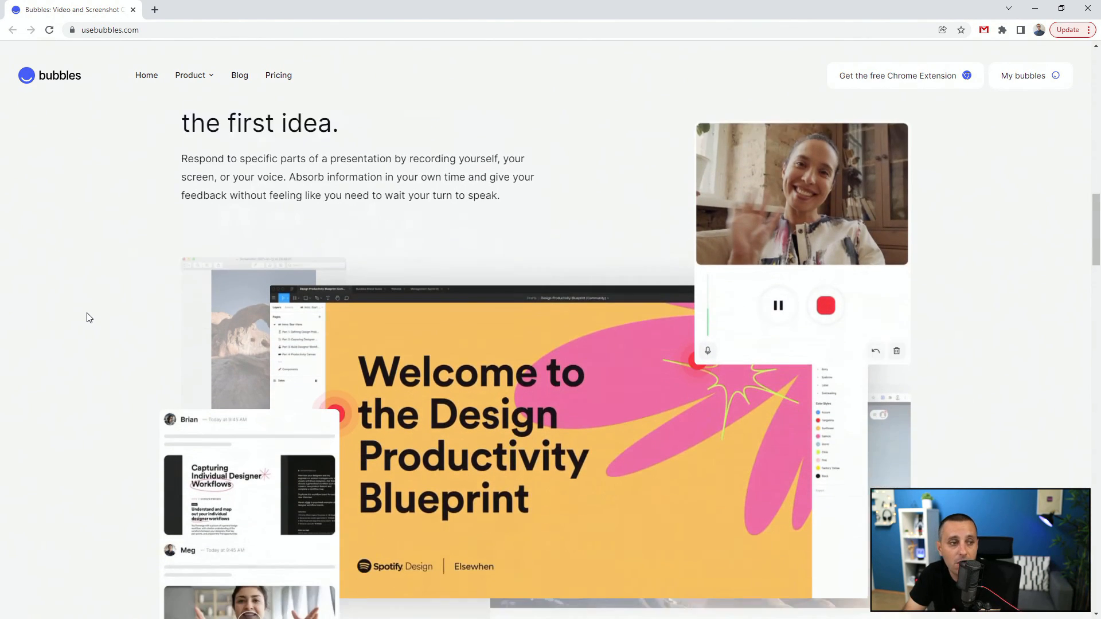
scroll(down, 3)
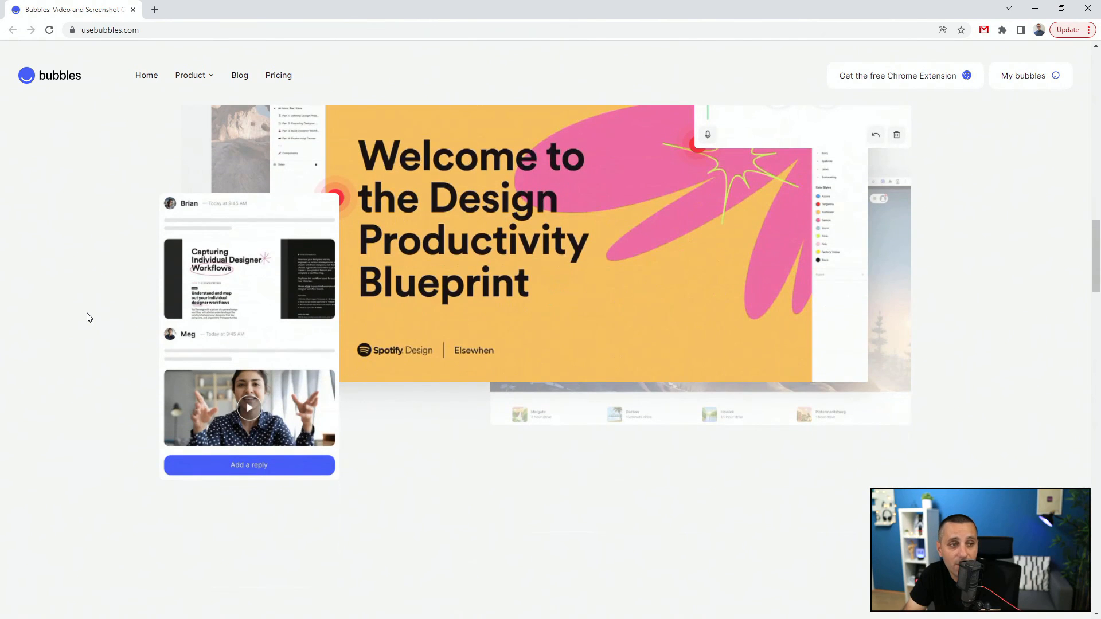
scroll(down, 3)
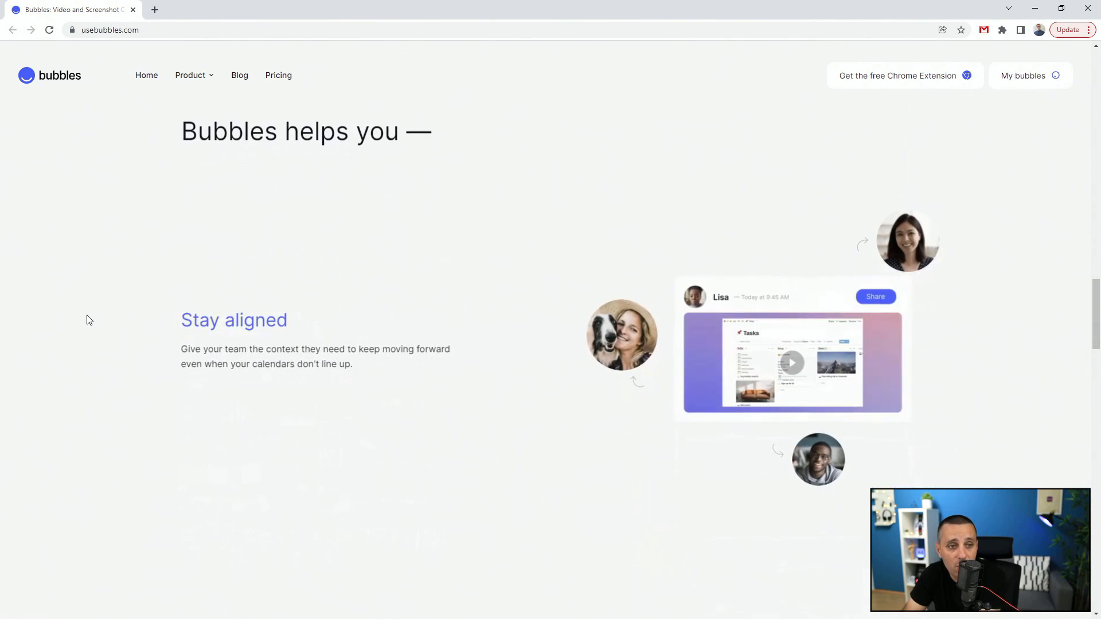
scroll(down, 3)
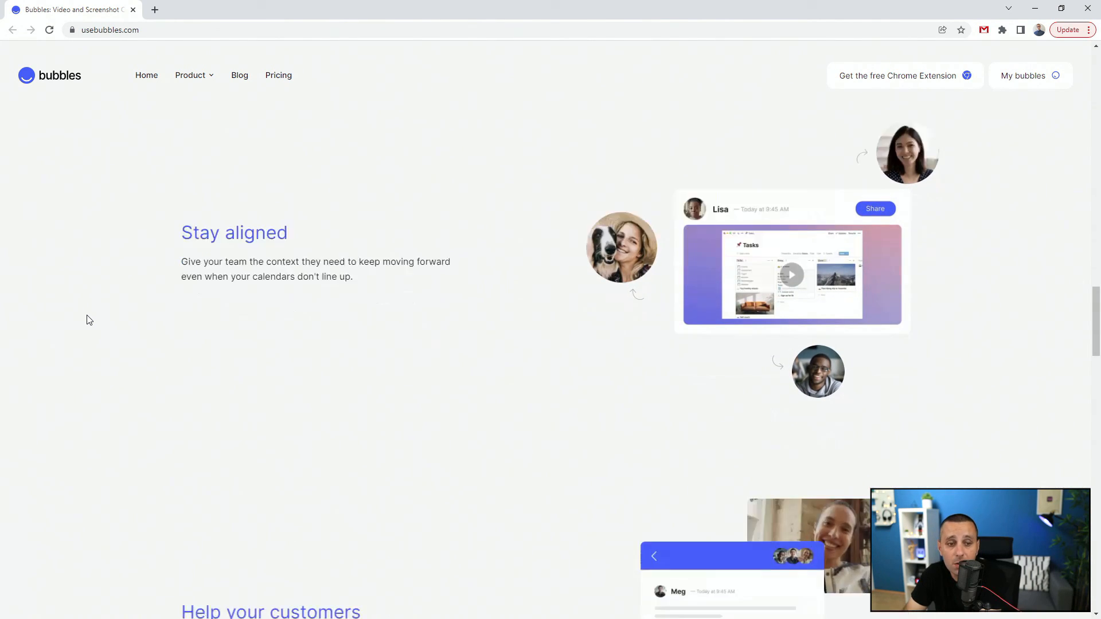
scroll(up, 3)
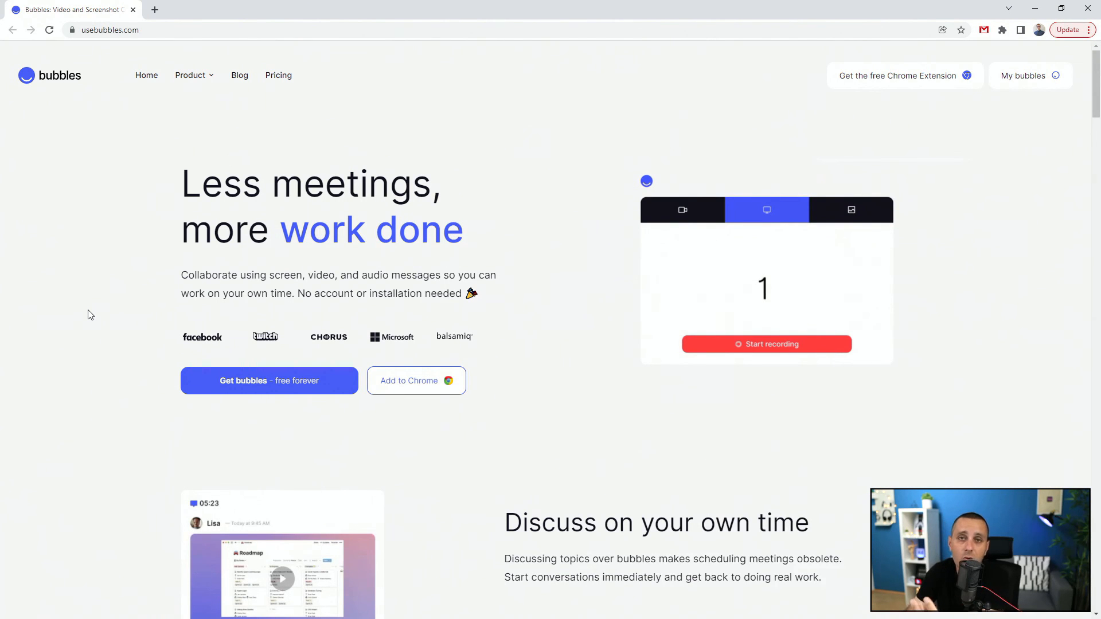
click(766, 343)
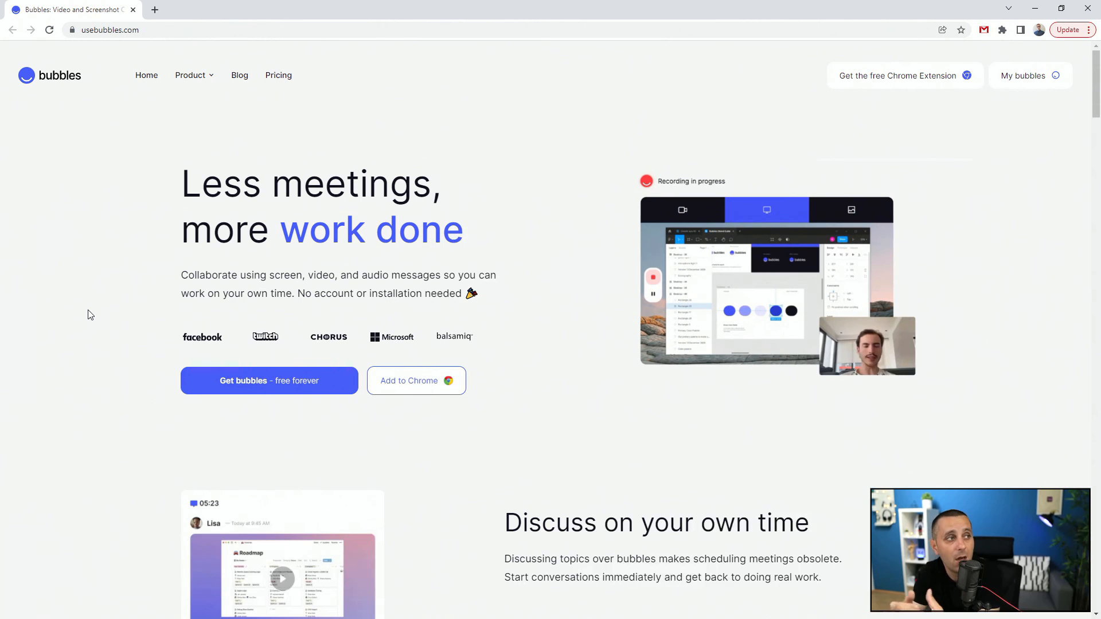